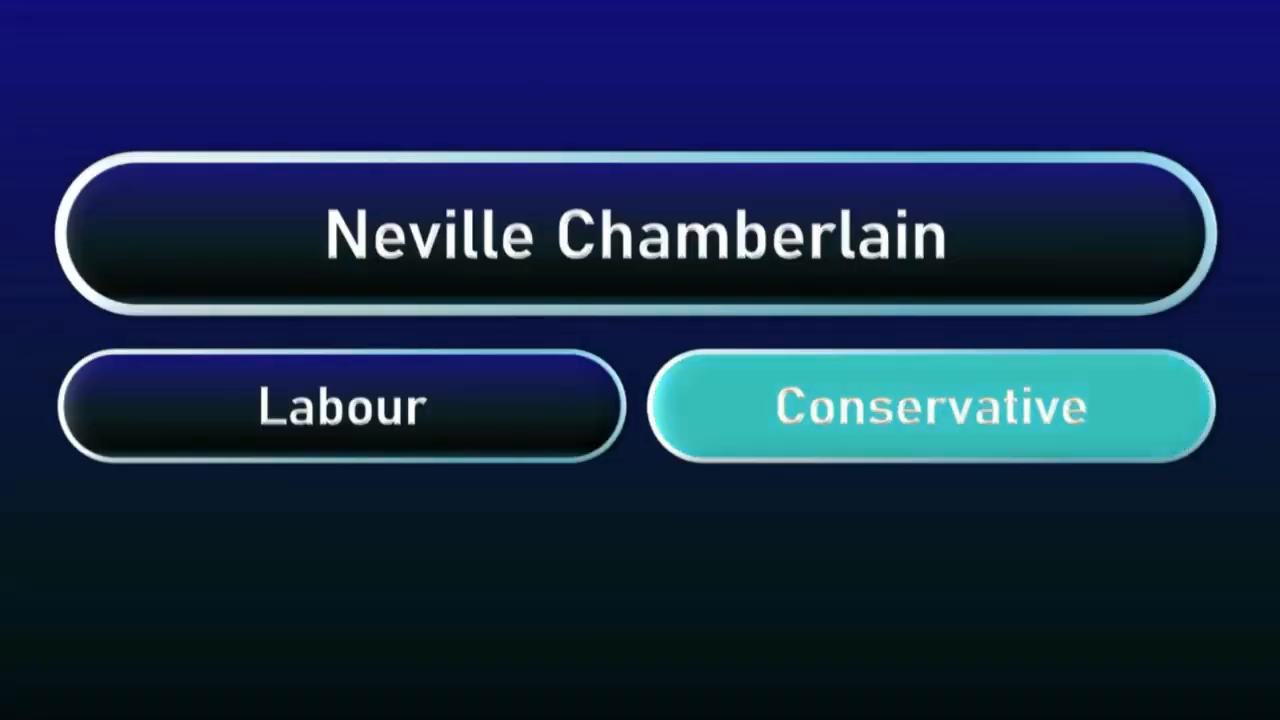
click(932, 406)
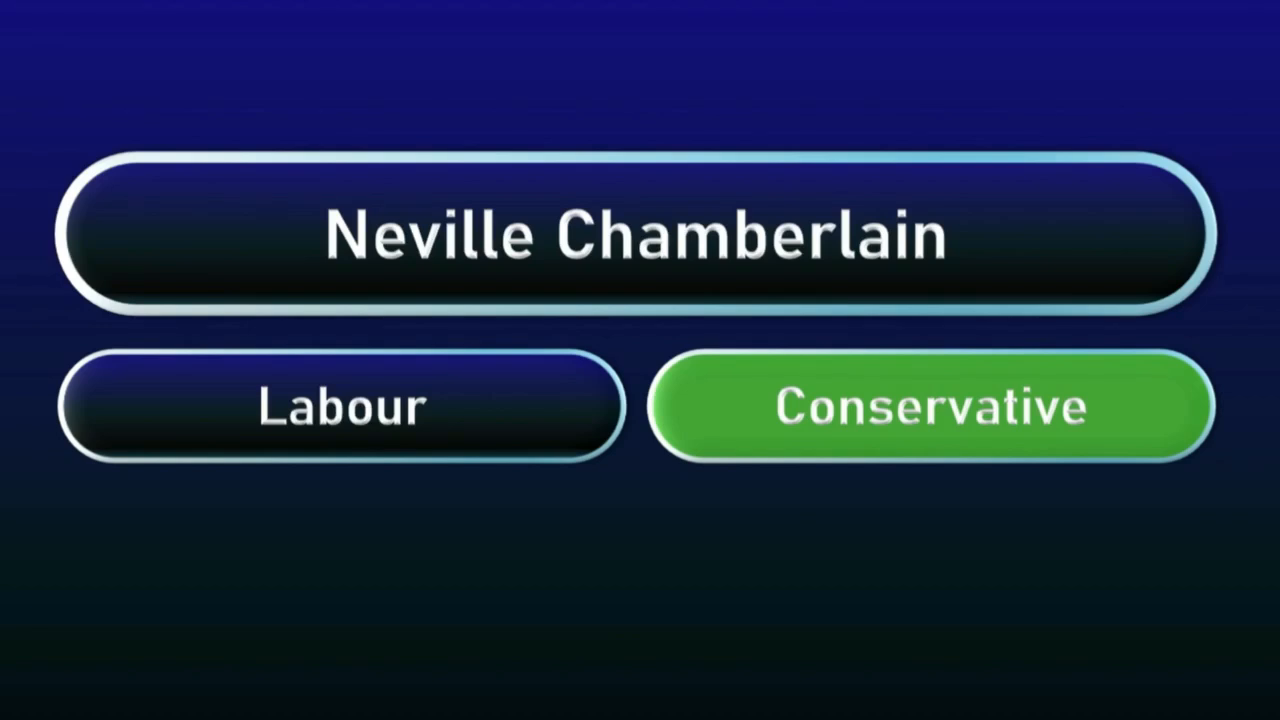